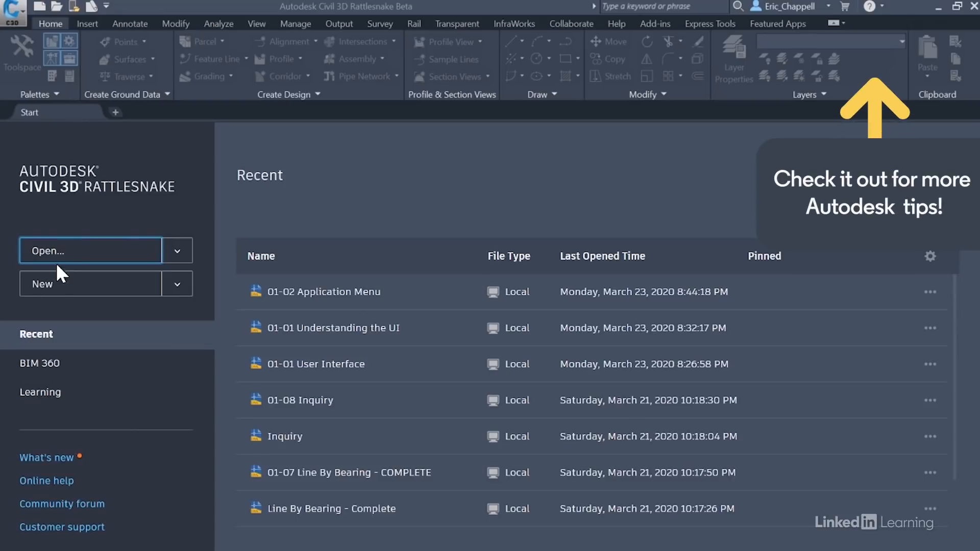
mouse_move(53, 347)
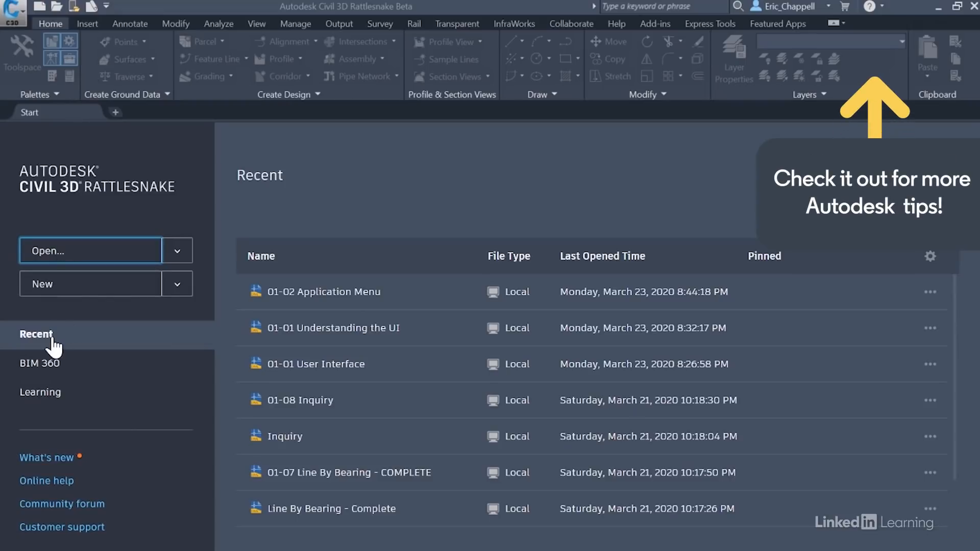
mouse_move(51, 383)
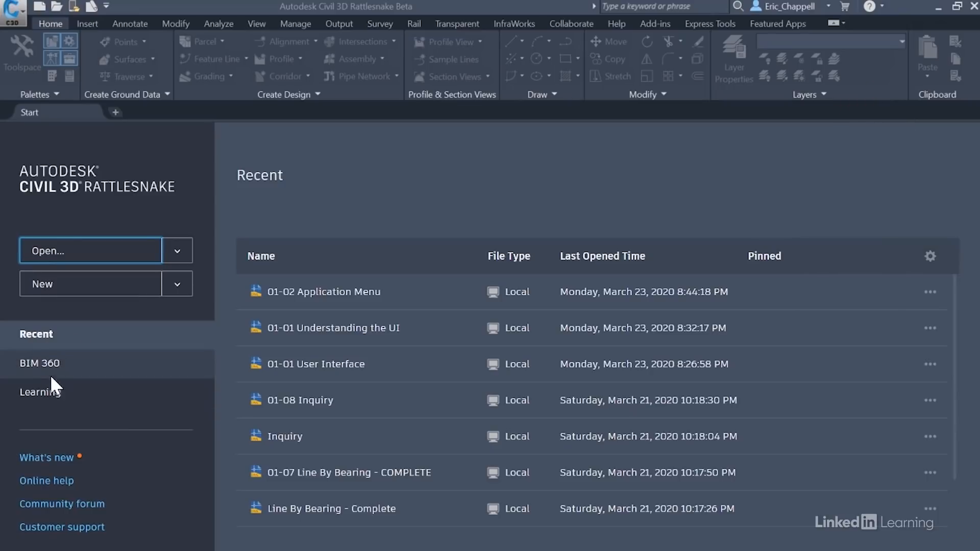
mouse_move(53, 378)
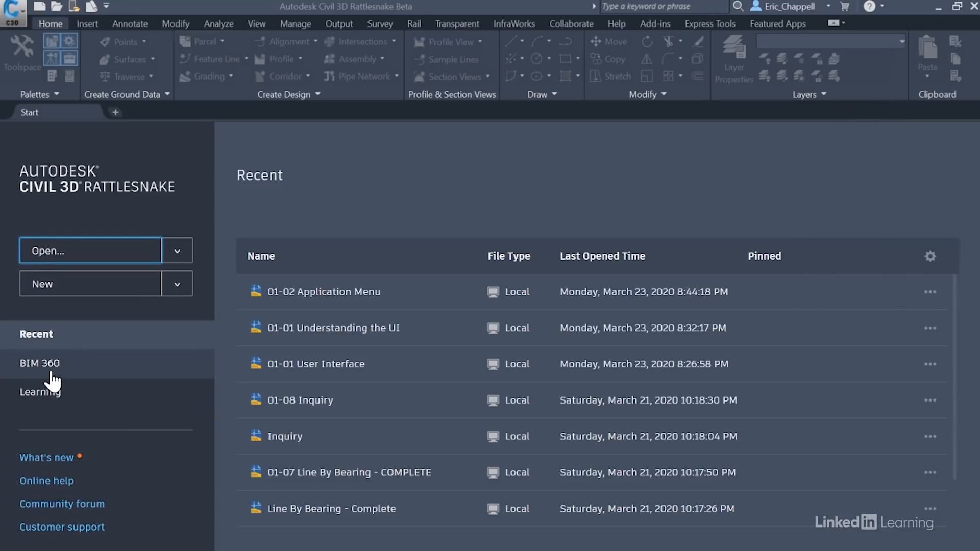
mouse_move(66, 262)
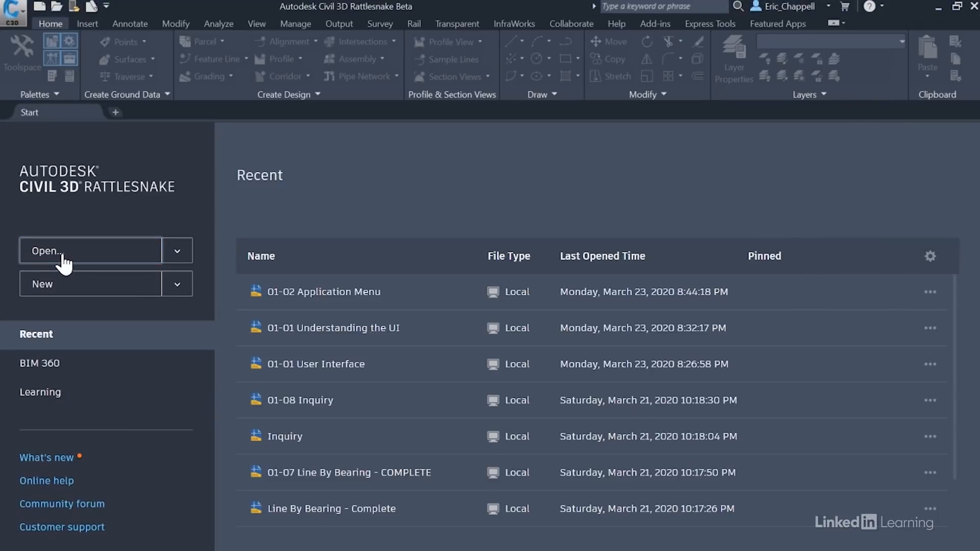
Step: Open the drawing 01-01 Understanding the UI.dwg from the Ch01 folder
left_click(90, 251)
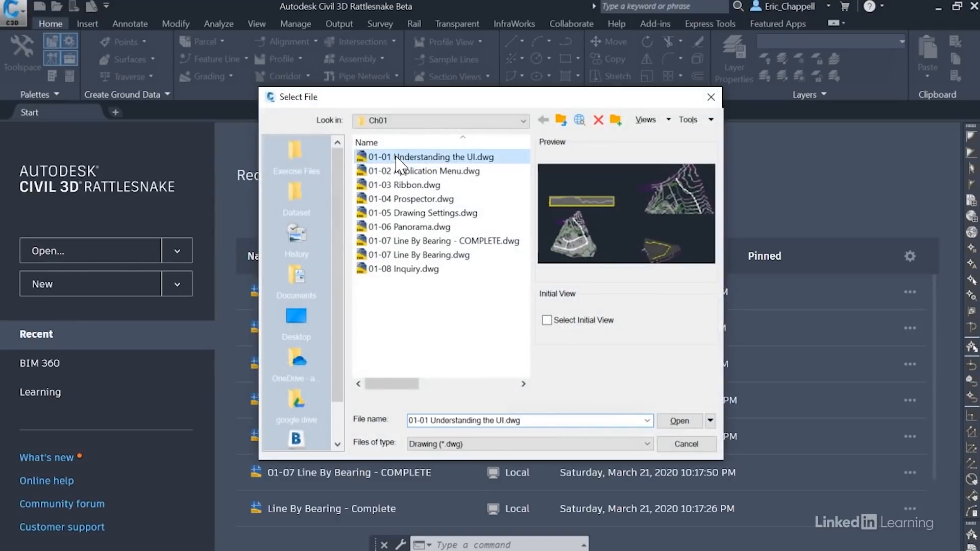
left_click(679, 421)
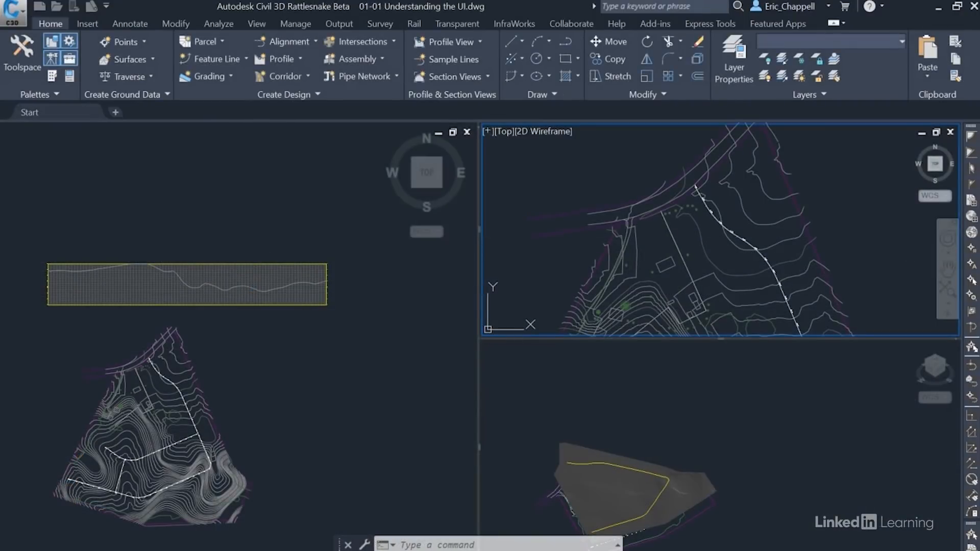
Step: Show the Toolspace object tree beside the drawing's viewports
left_click(22, 56)
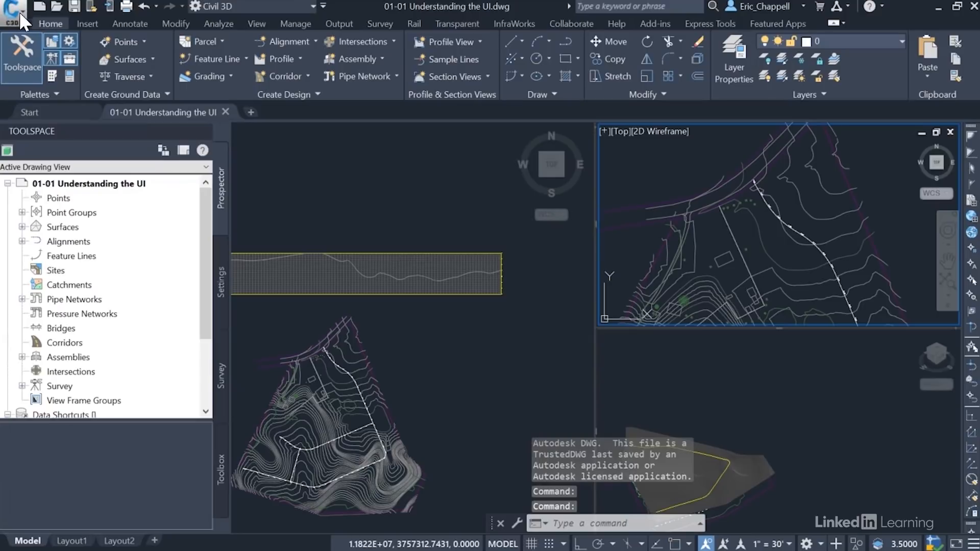
left_click(12, 12)
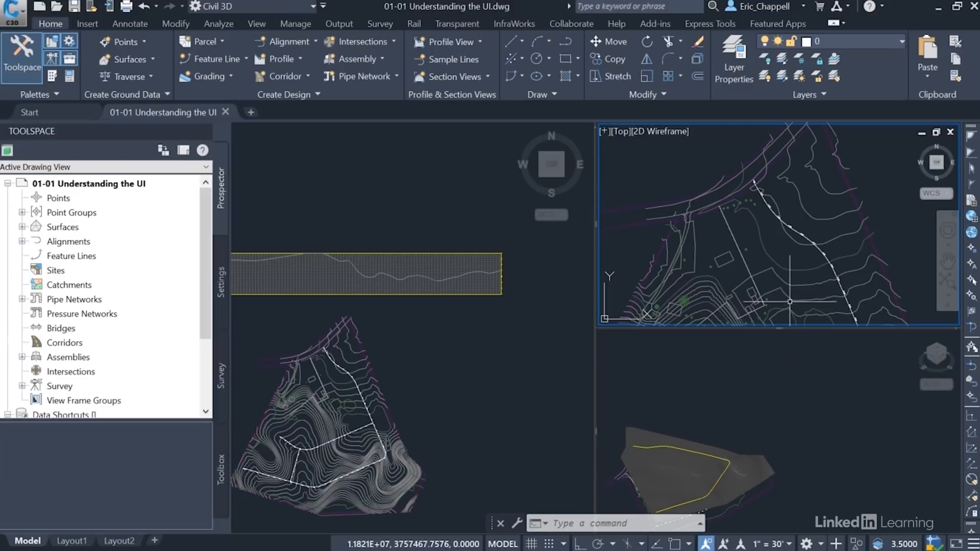
mouse_move(696, 162)
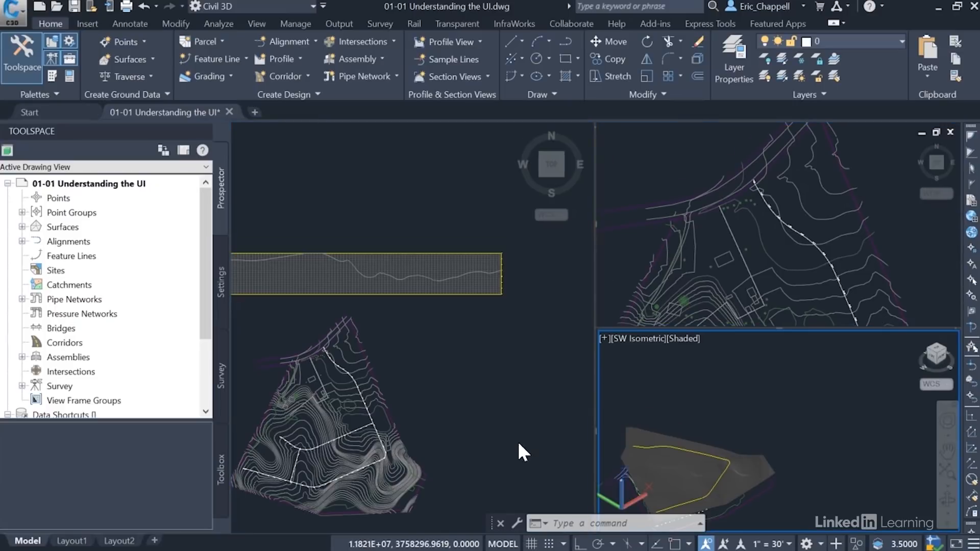
mouse_move(685, 282)
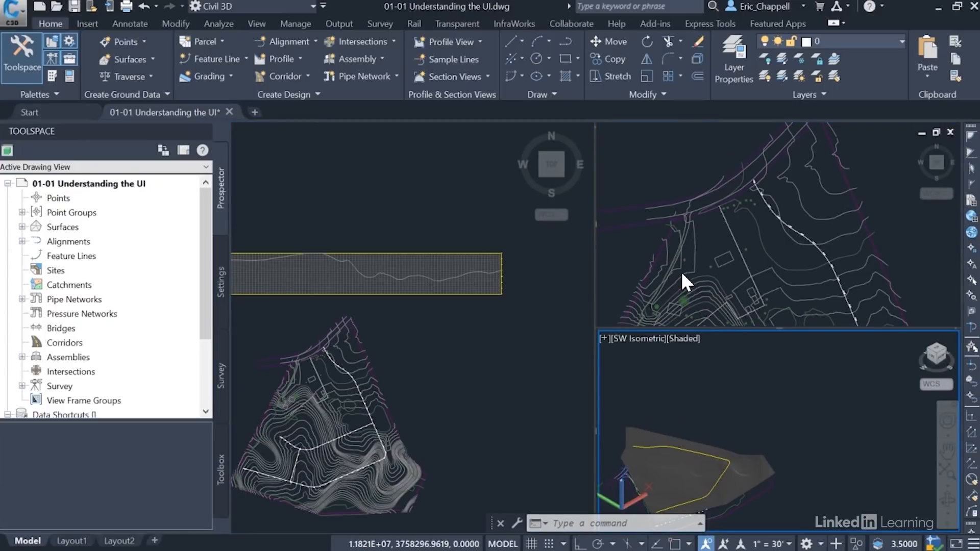
mouse_move(753, 495)
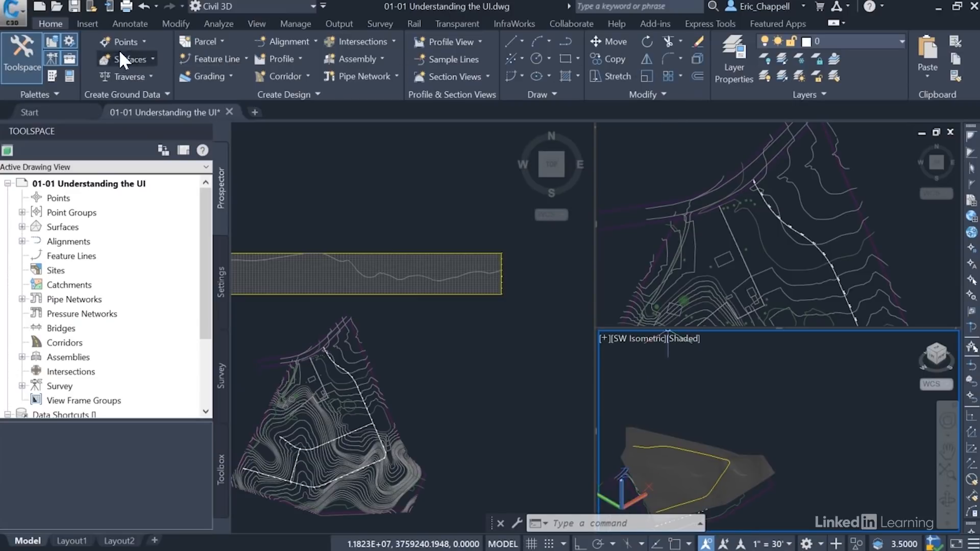
mouse_move(672, 207)
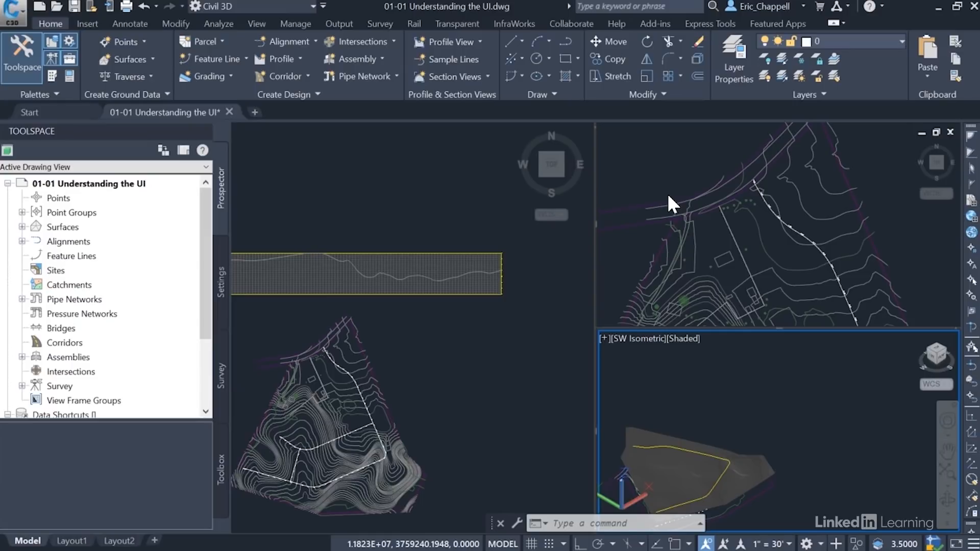
mouse_move(87, 444)
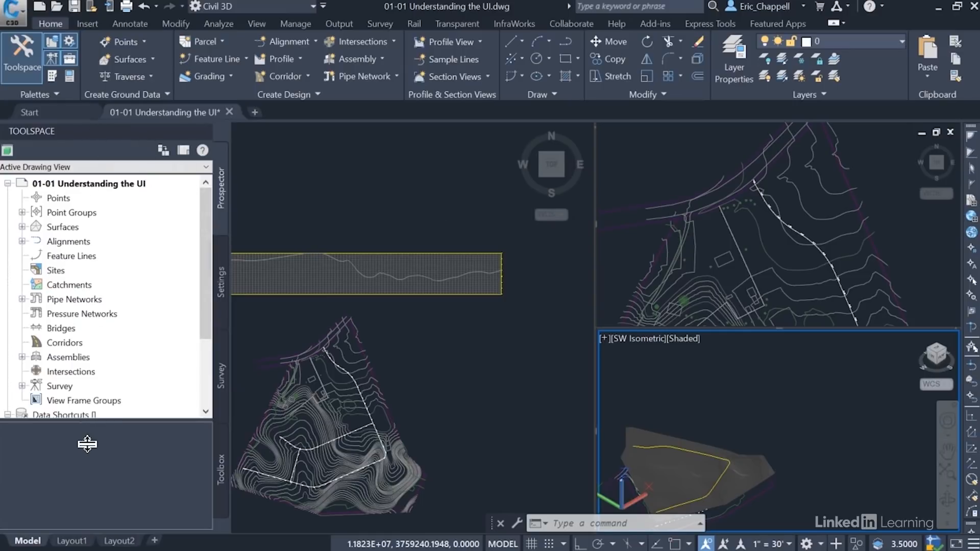
mouse_move(92, 164)
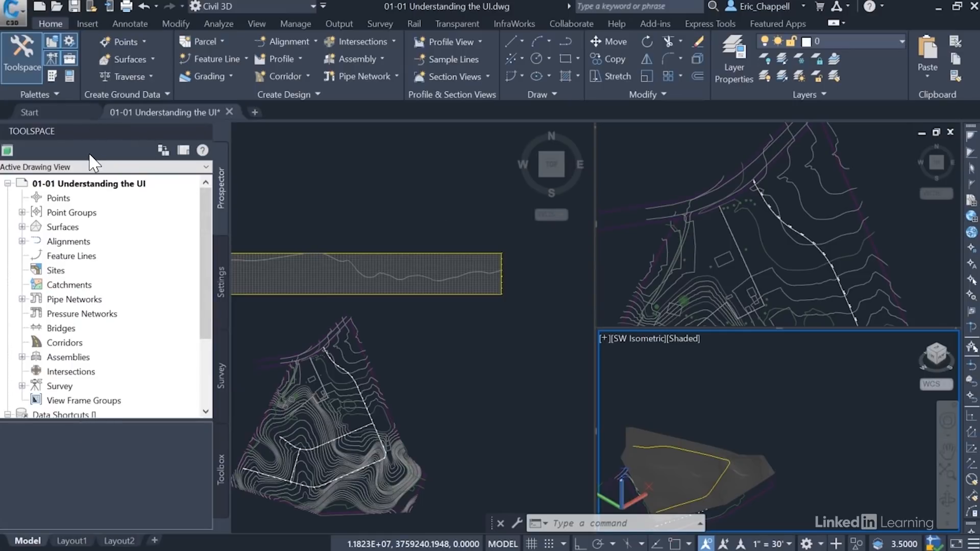
mouse_move(227, 194)
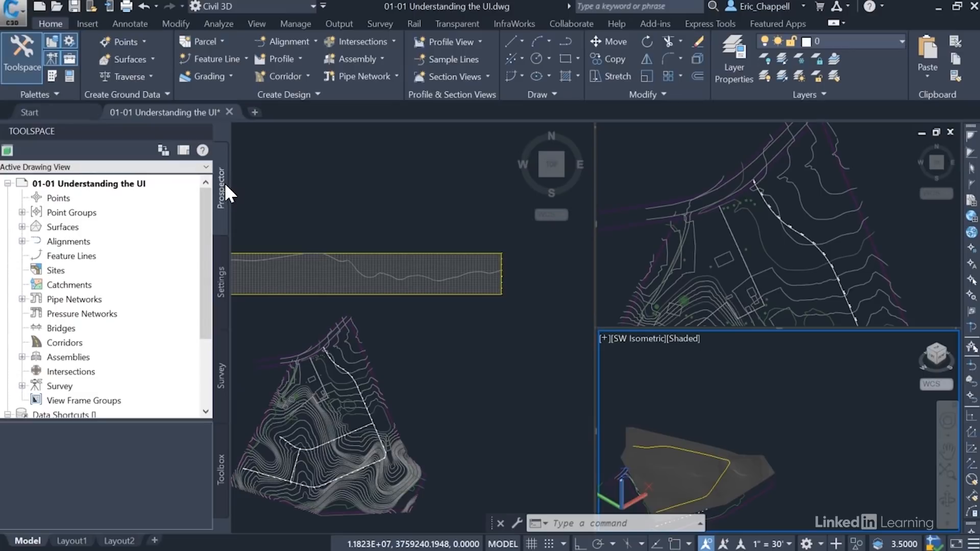
mouse_move(220, 463)
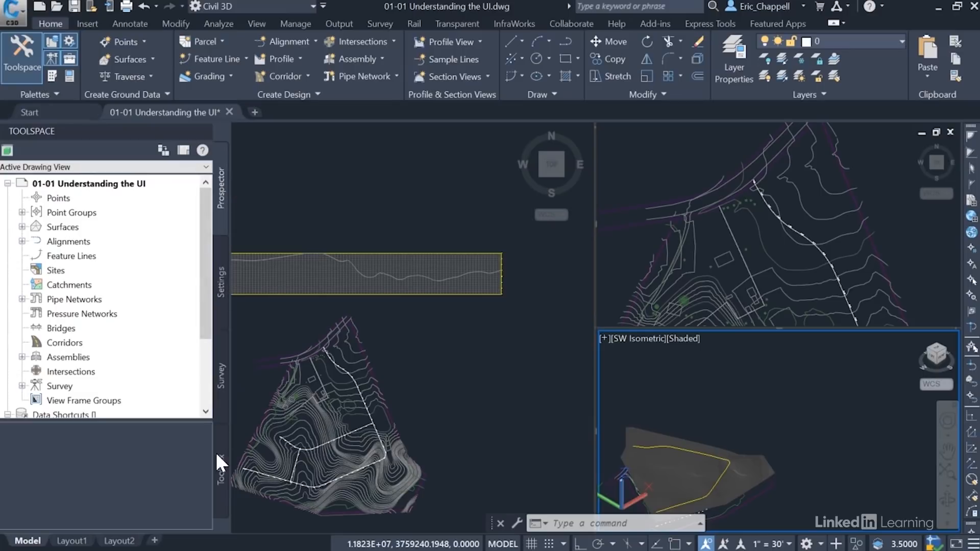
mouse_move(226, 233)
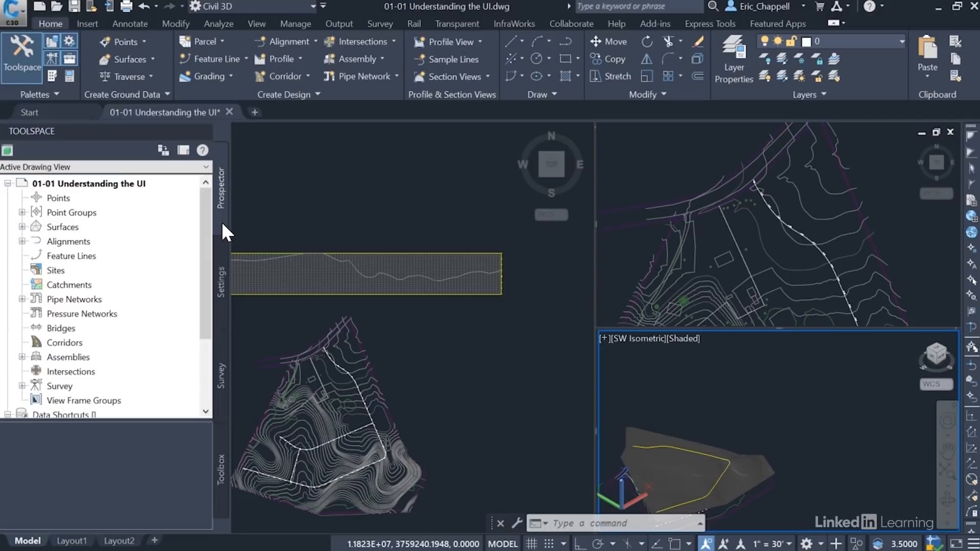
mouse_move(185, 209)
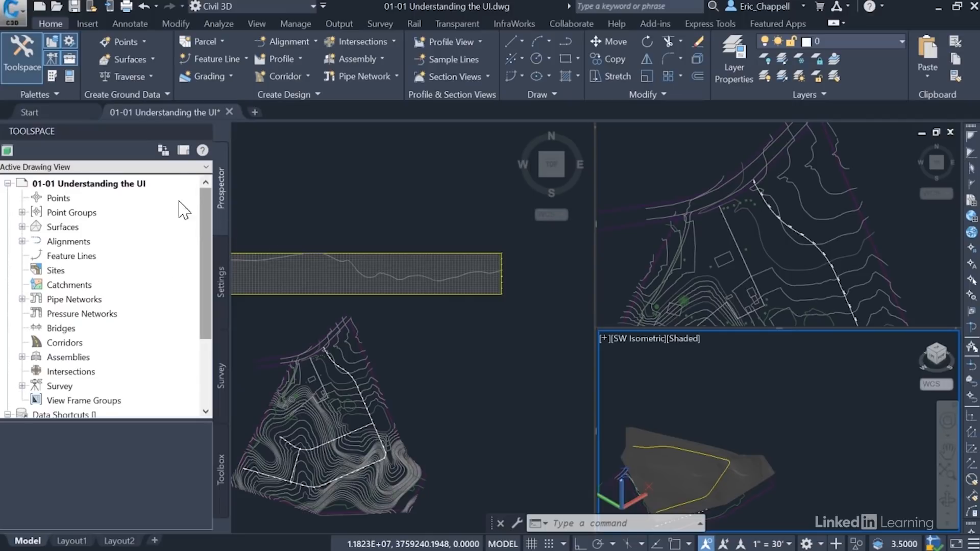
Step: Review the Inquiry Tool's inquiry types, choosing Point, then close the palette
left_click(219, 23)
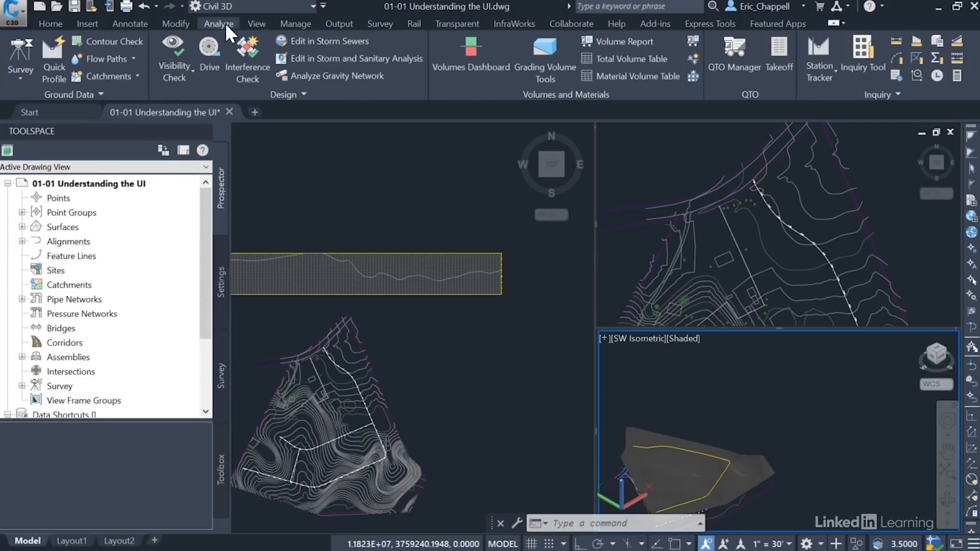
mouse_move(864, 53)
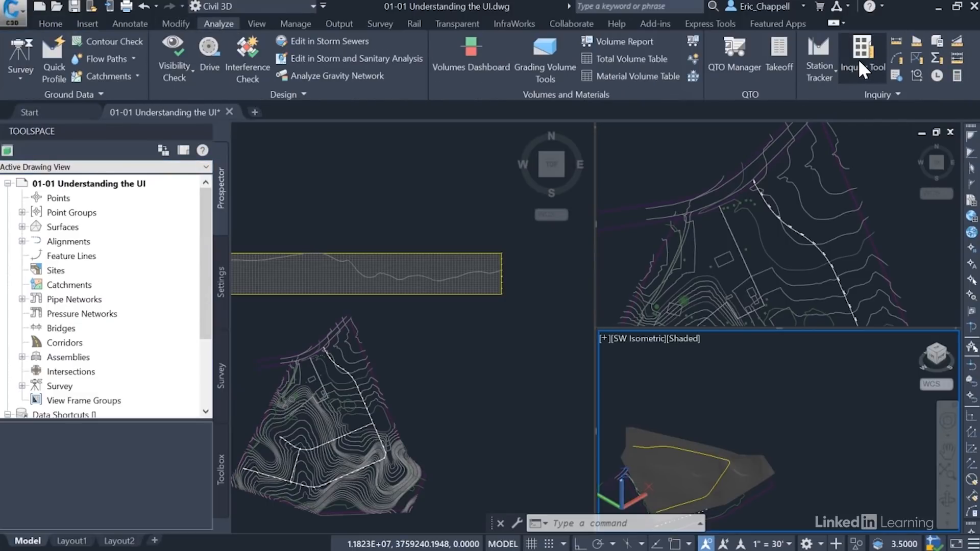
left_click(864, 55)
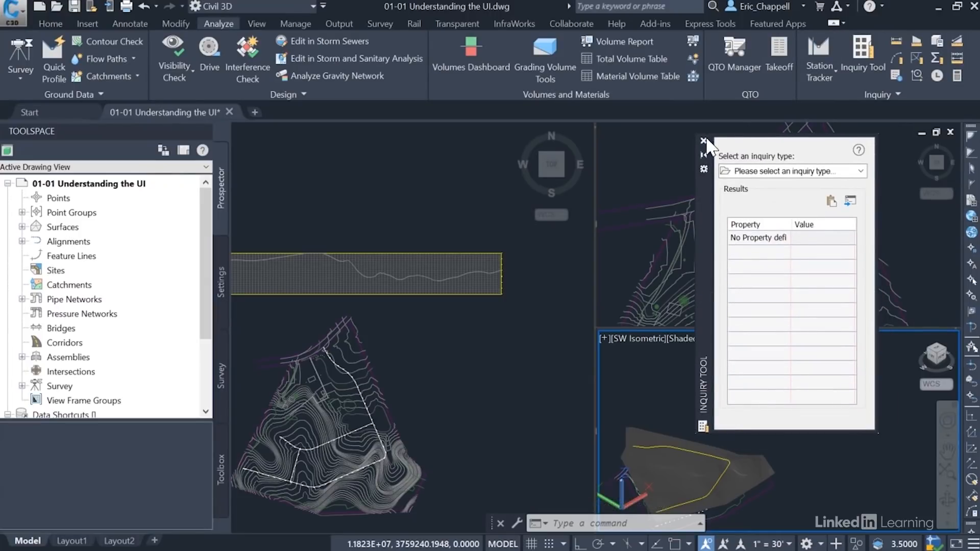
mouse_move(710, 194)
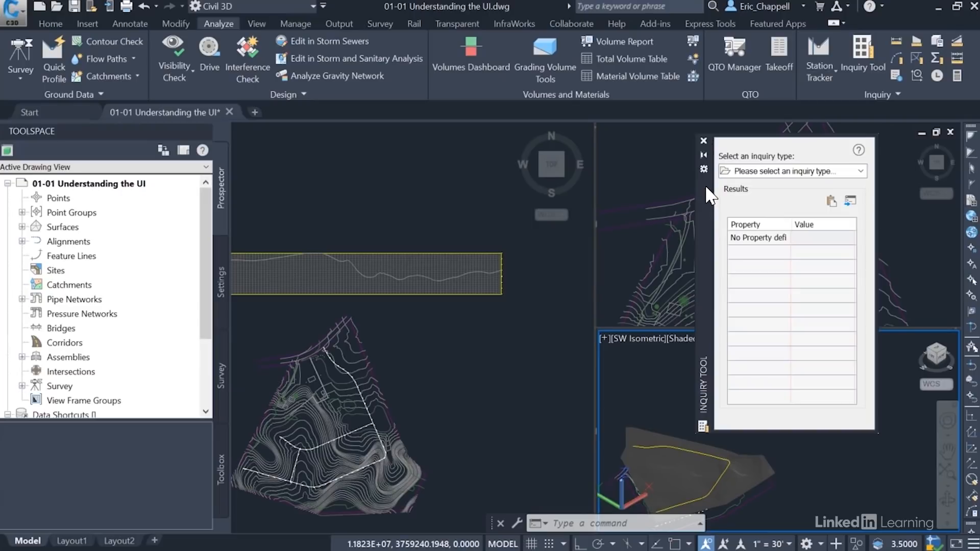
left_click(861, 170)
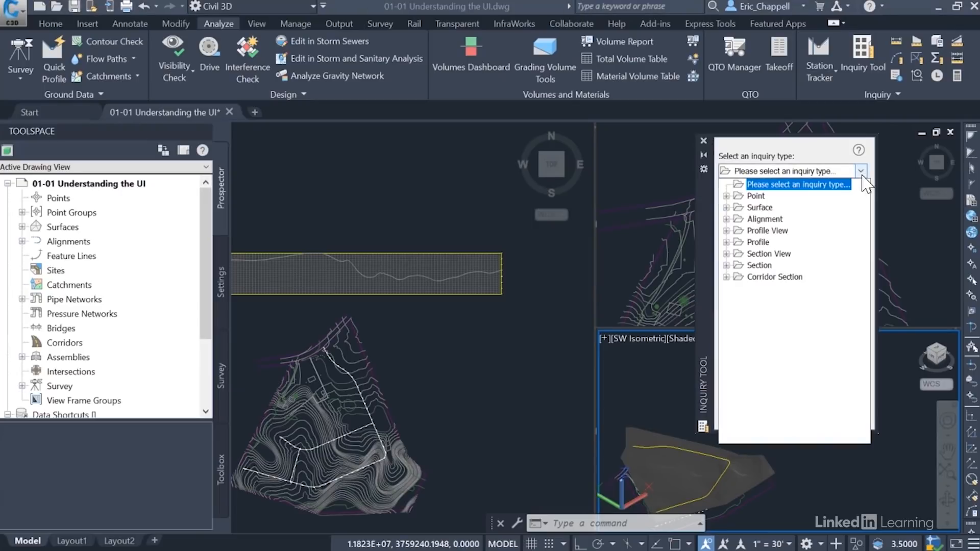
left_click(756, 196)
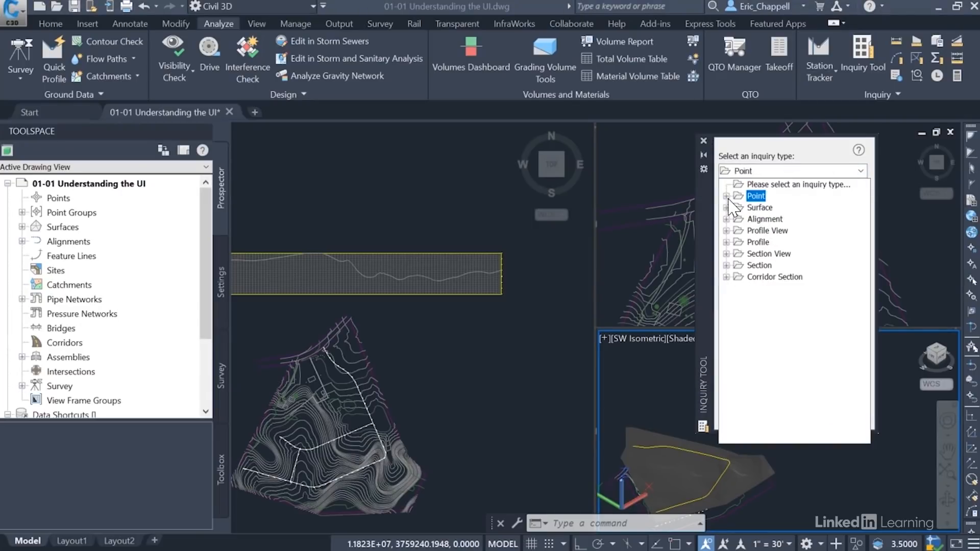
left_click(765, 219)
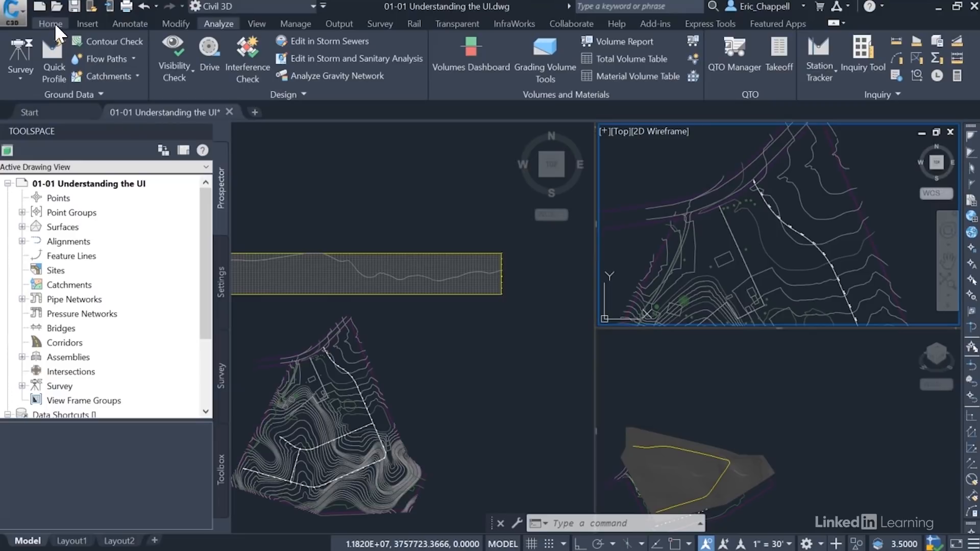
Step: Return to the Home ribbon and set the Panorama palette to auto-hide
left_click(49, 24)
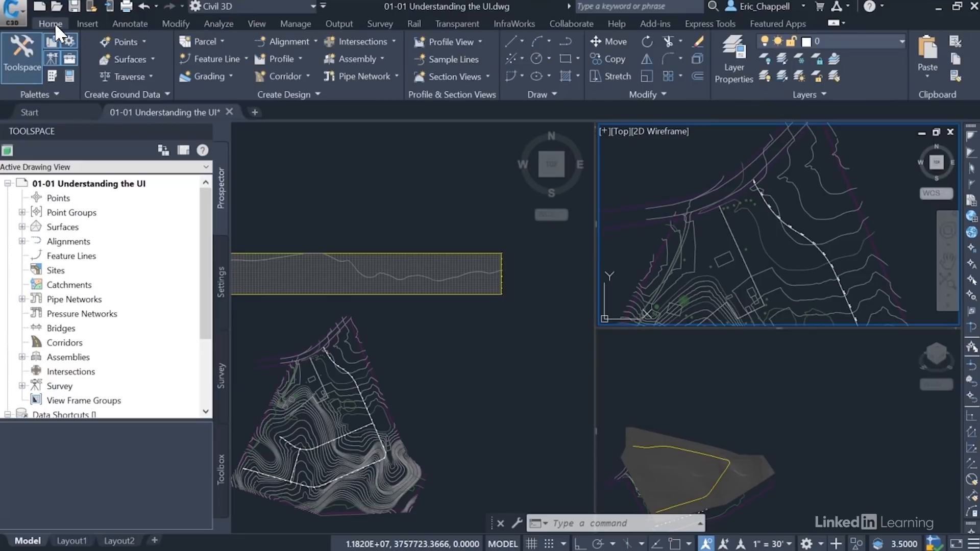
mouse_move(59, 100)
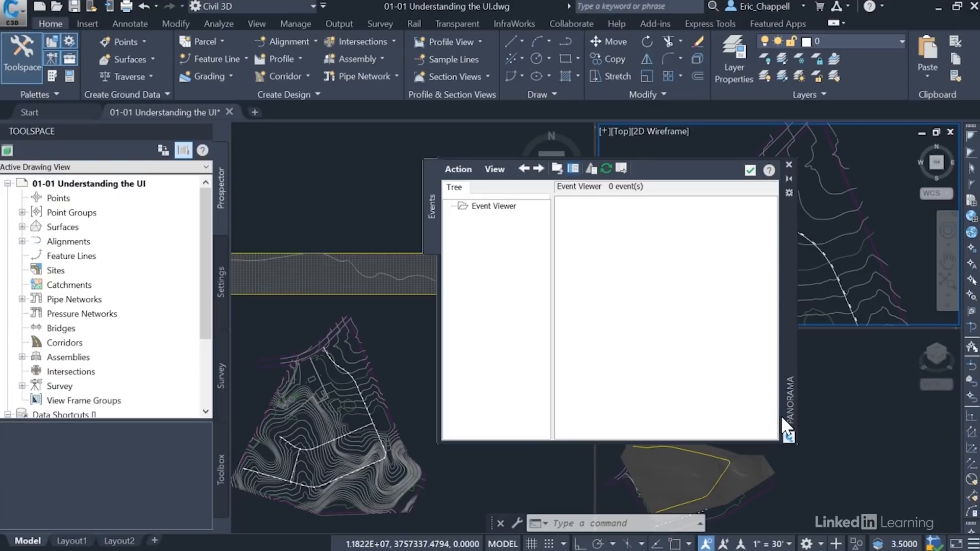
mouse_move(790, 243)
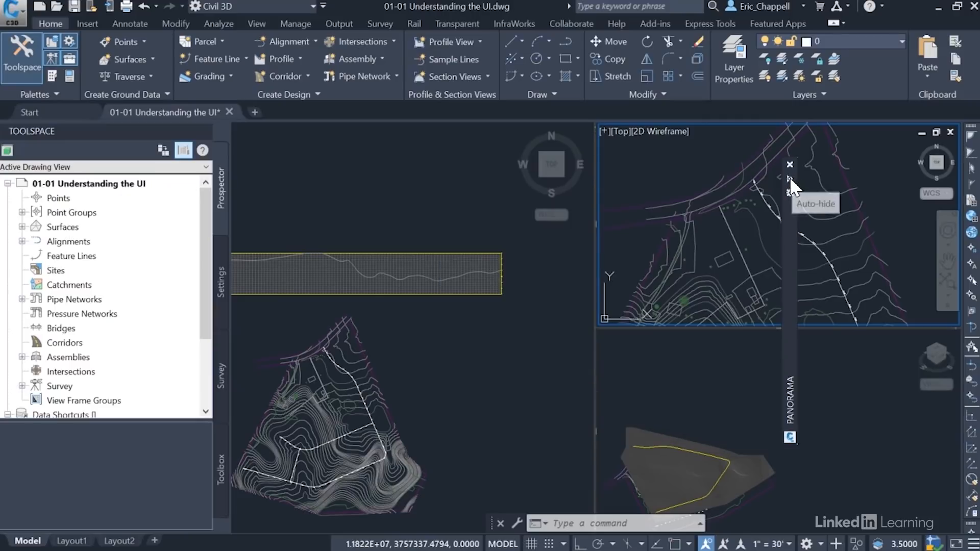
left_click(790, 177)
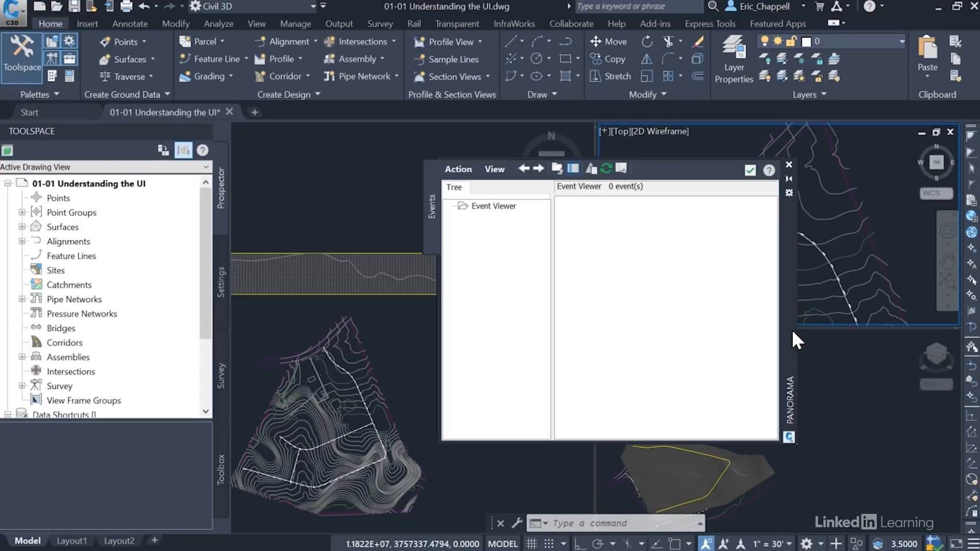
mouse_move(796, 314)
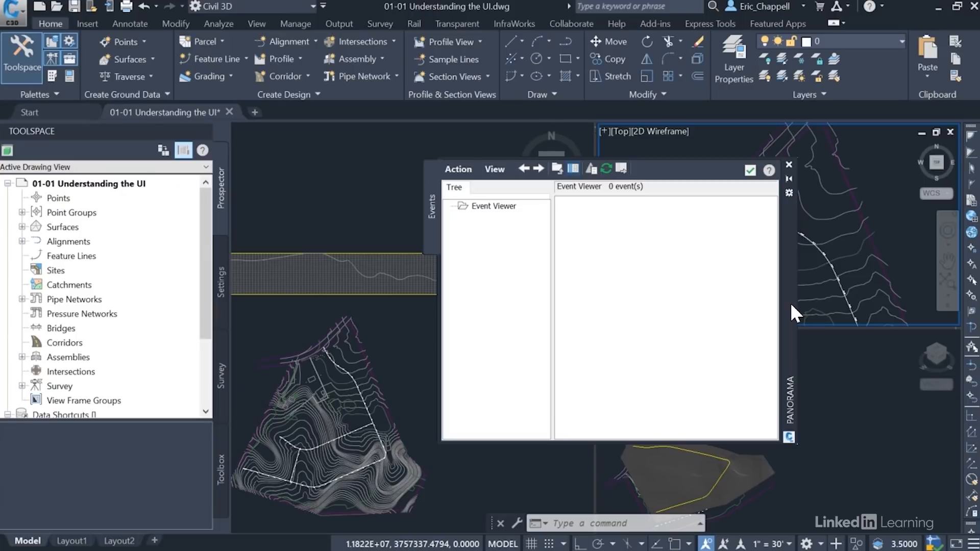
left_click(789, 165)
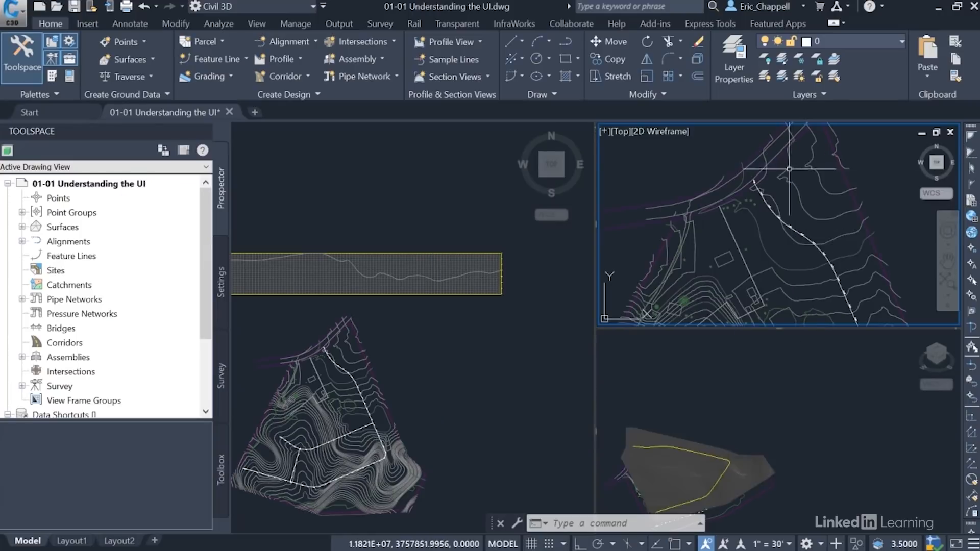
mouse_move(966, 426)
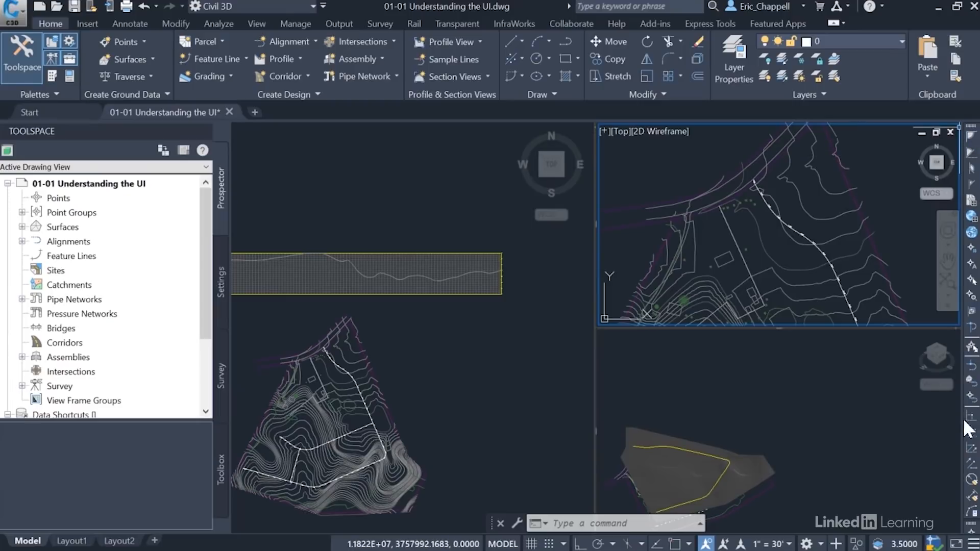
mouse_move(805, 349)
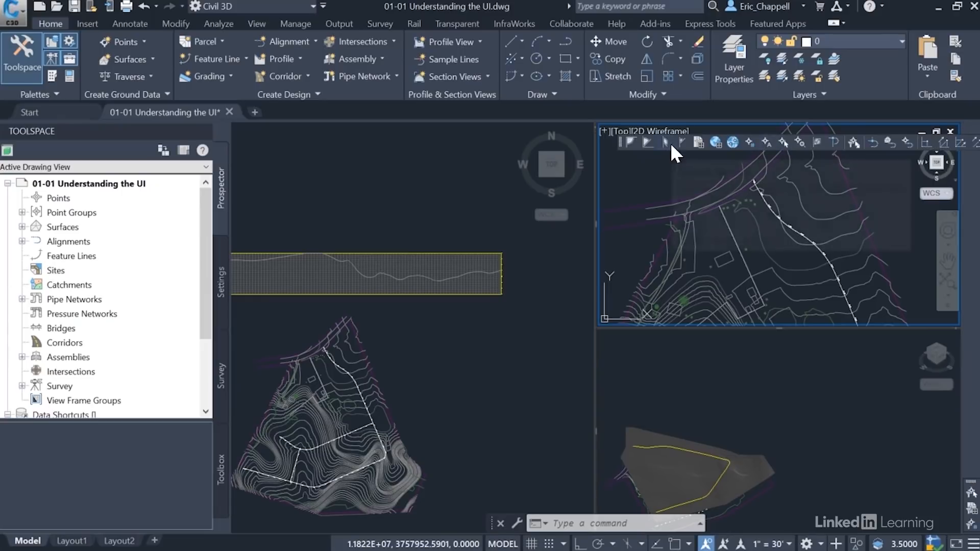
mouse_move(477, 171)
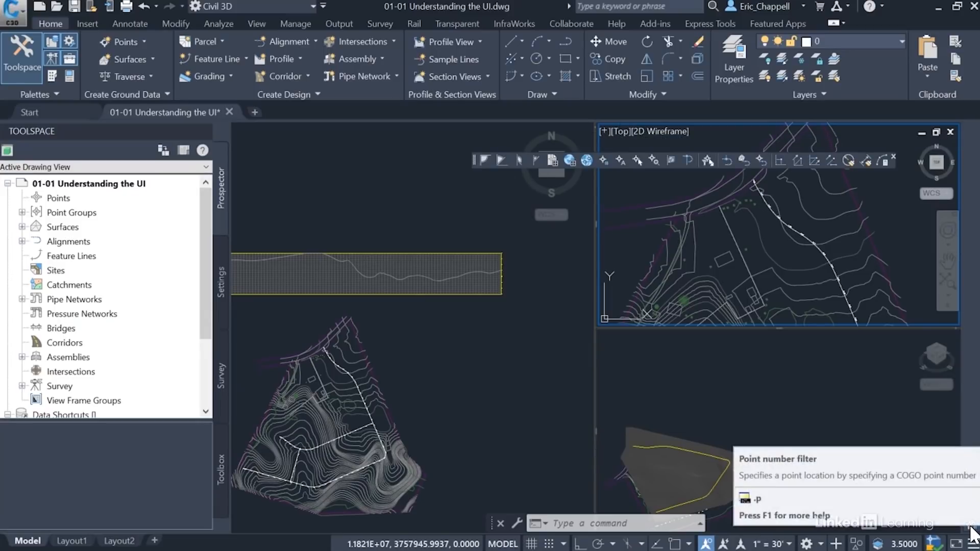
mouse_move(798, 375)
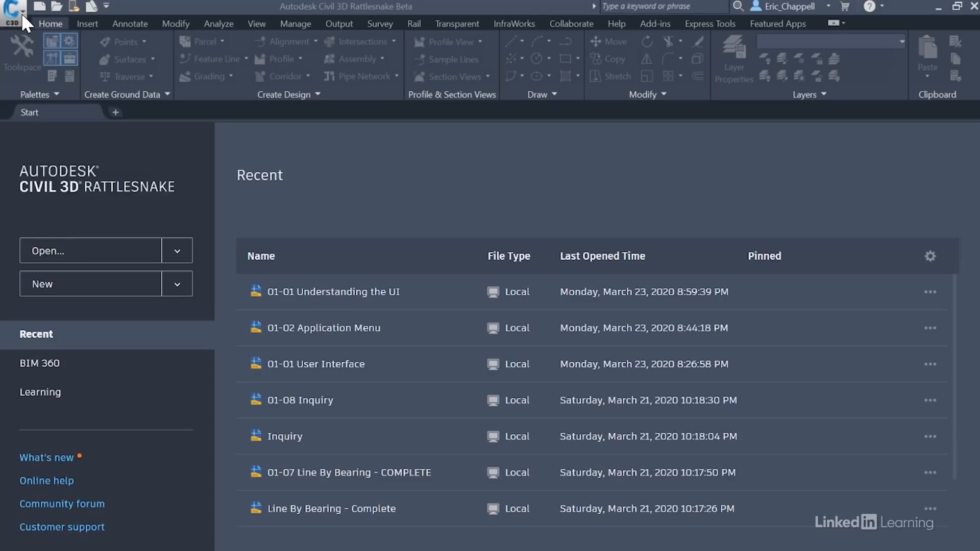
Step: Open 01-02 Application Menu.dwg through the Application Menu's Open command
left_click(13, 14)
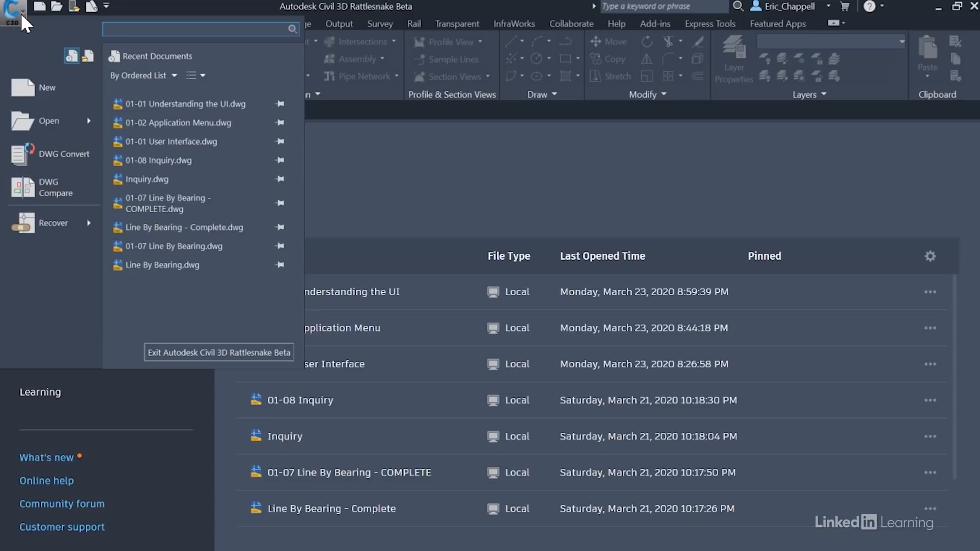
left_click(48, 120)
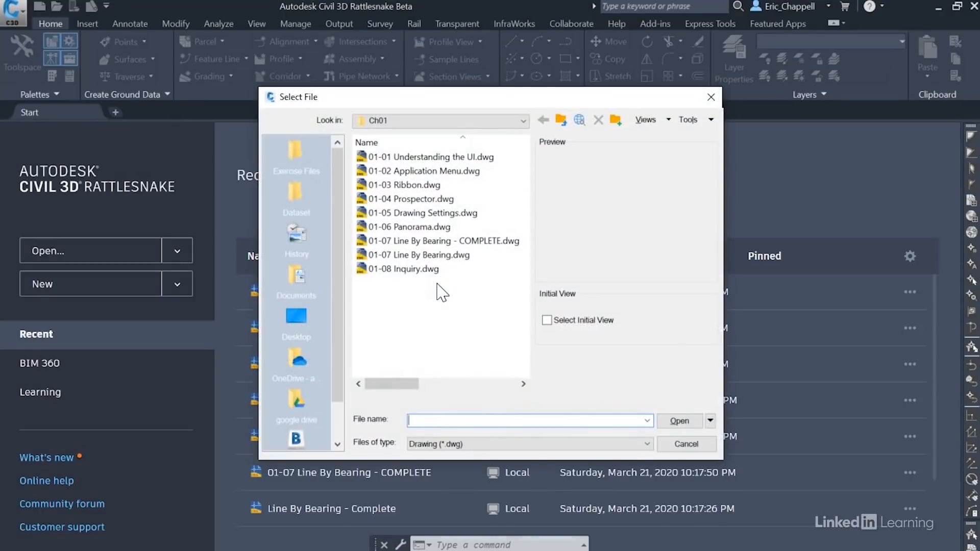
left_click(426, 170)
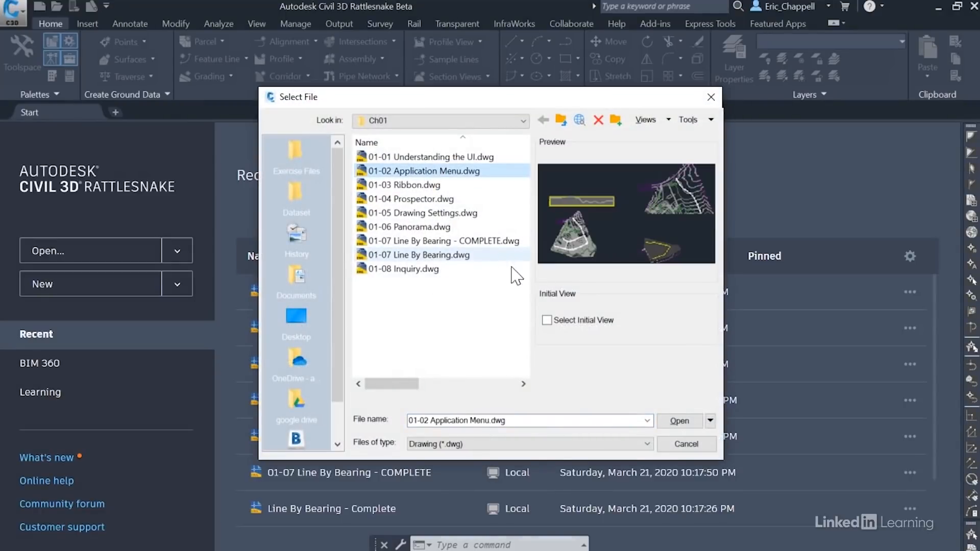
left_click(679, 421)
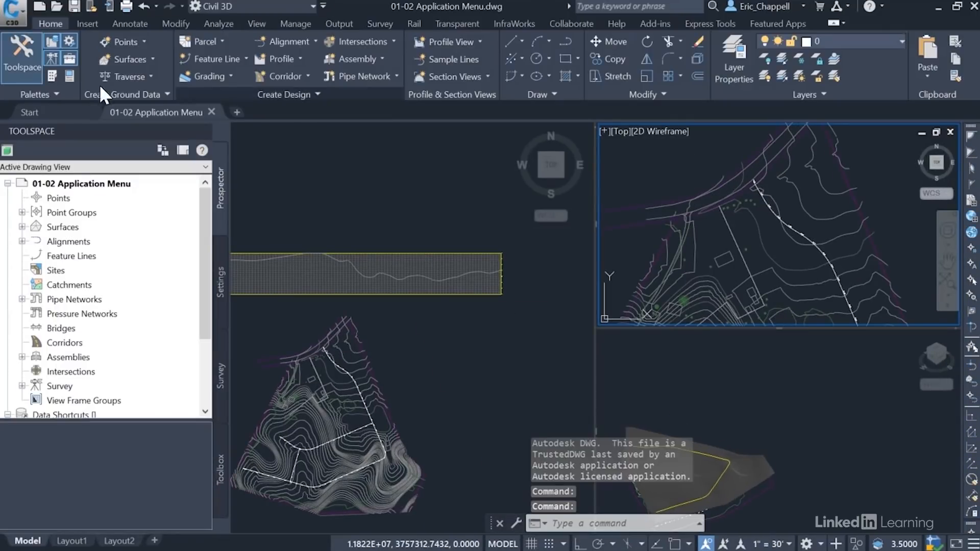
left_click(13, 11)
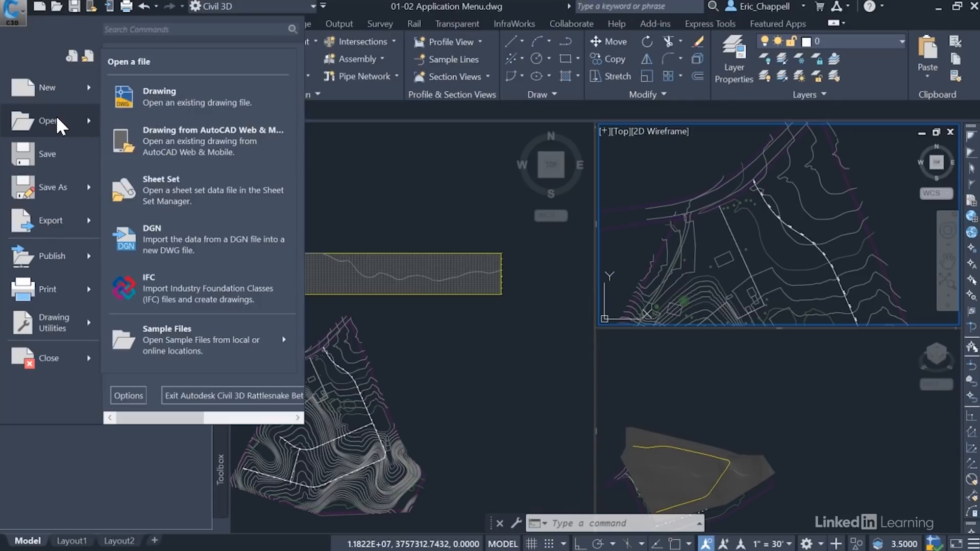
mouse_move(175, 141)
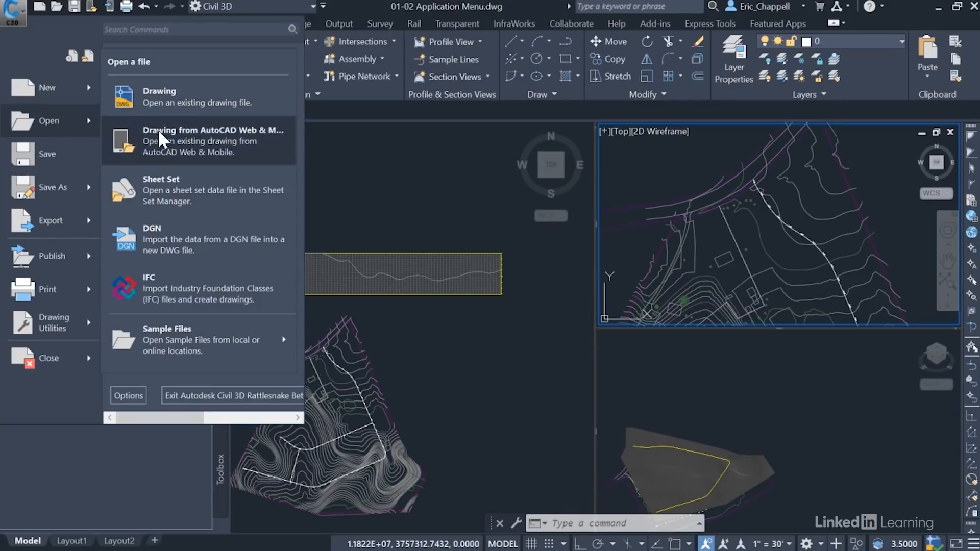
mouse_move(180, 109)
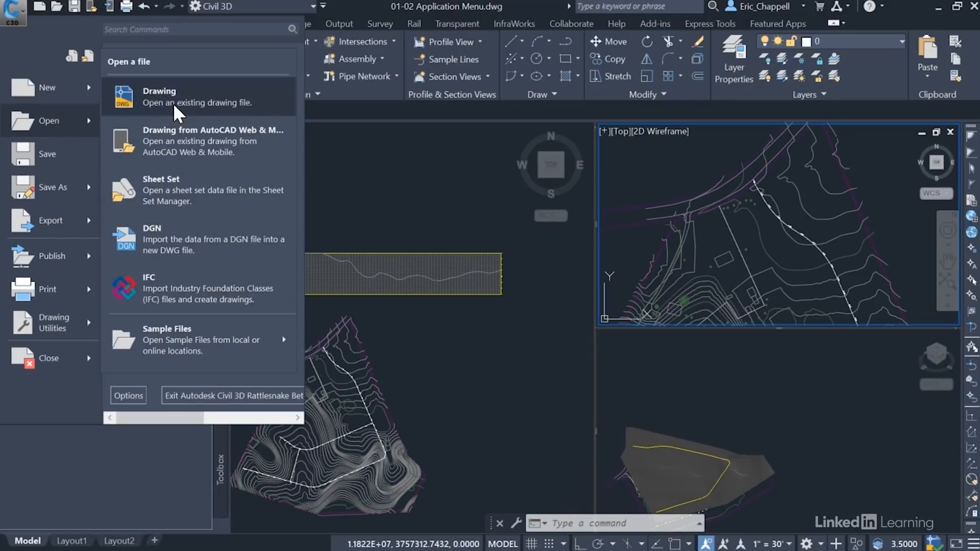
mouse_move(47, 154)
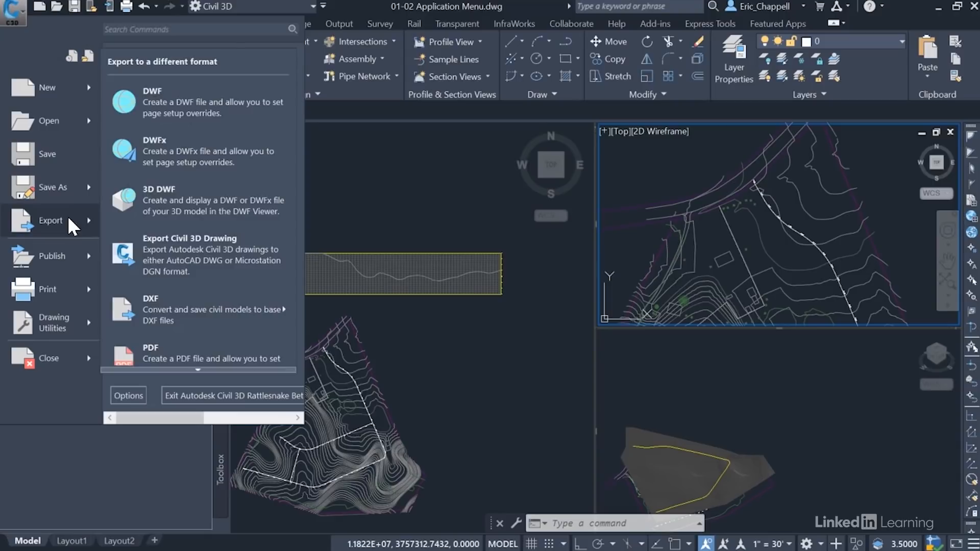
mouse_move(52, 256)
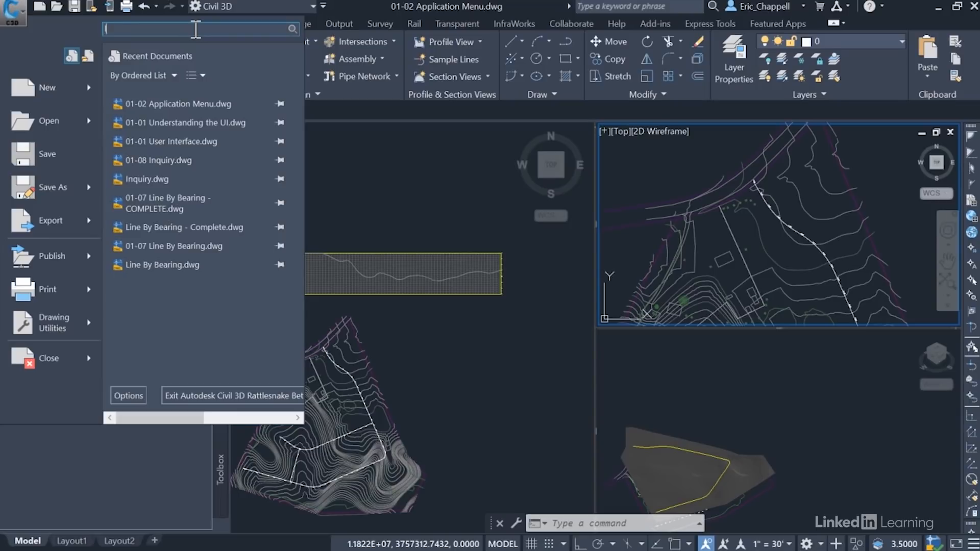
Step: Search the Application Menu for the command 'line'
type("line")
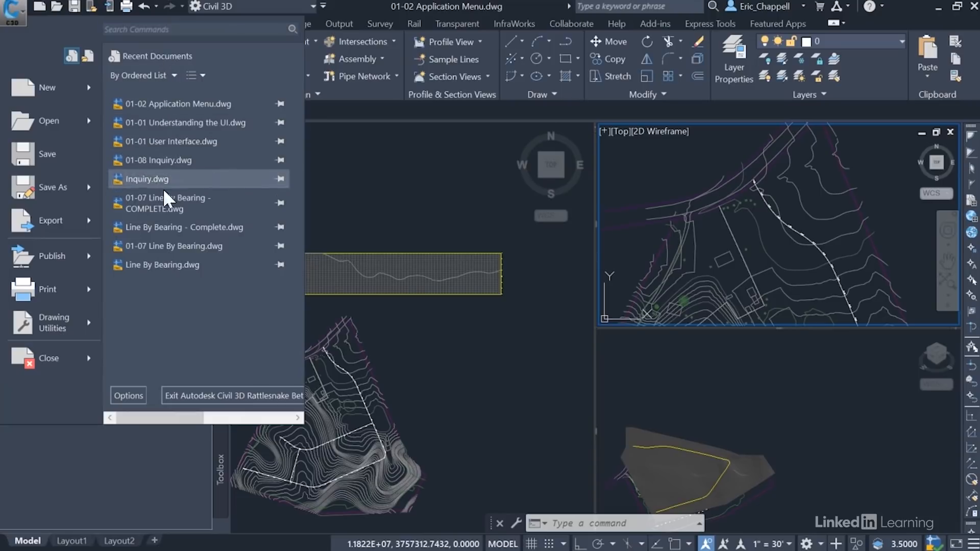
mouse_move(162, 265)
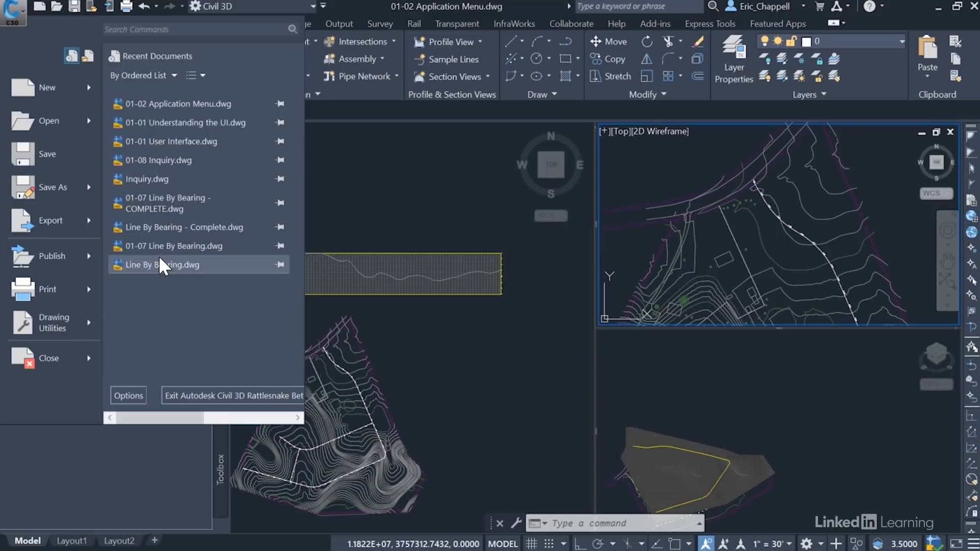
mouse_move(157, 122)
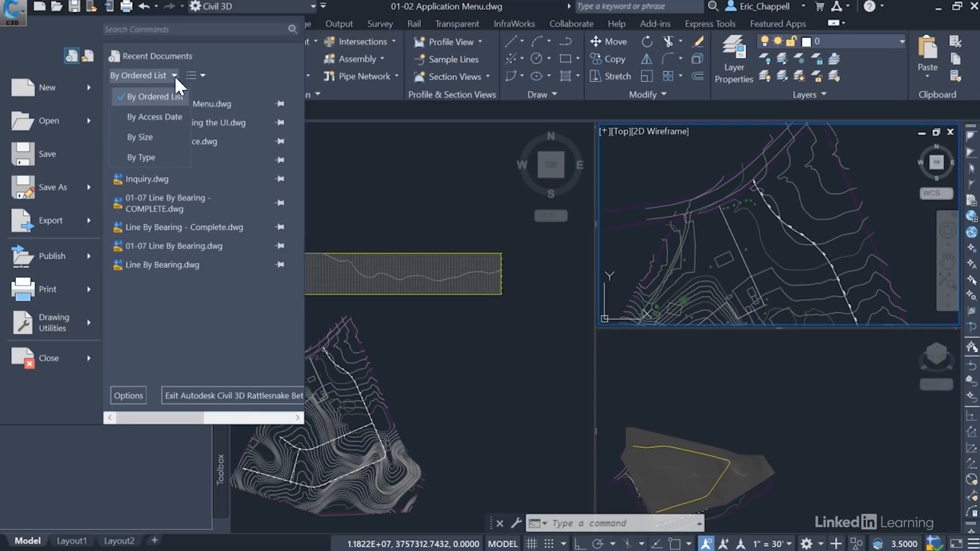
mouse_move(153, 117)
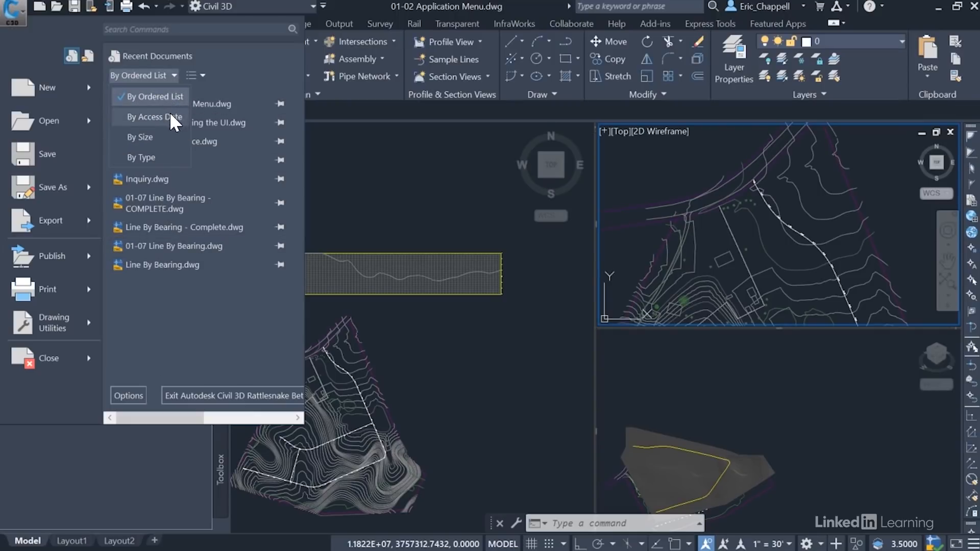
mouse_move(225, 92)
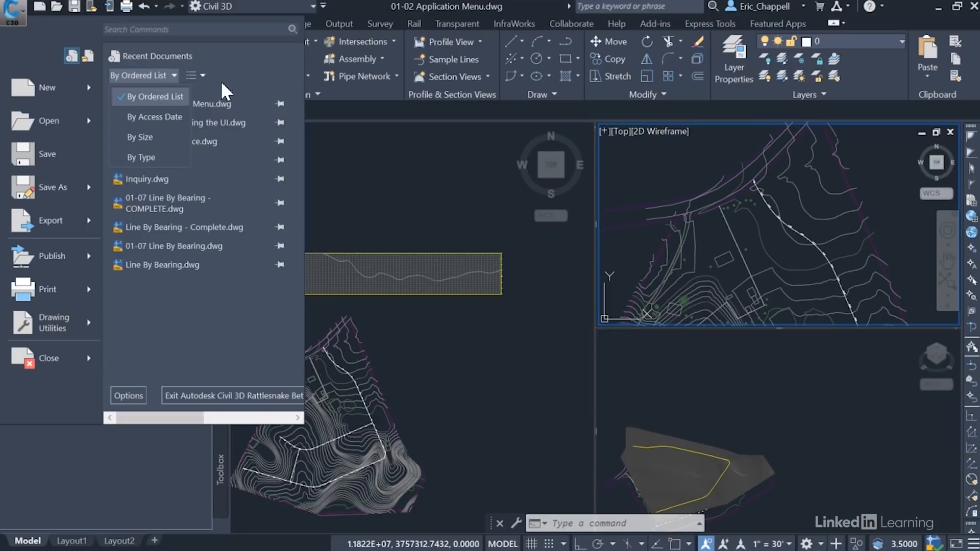
left_click(203, 75)
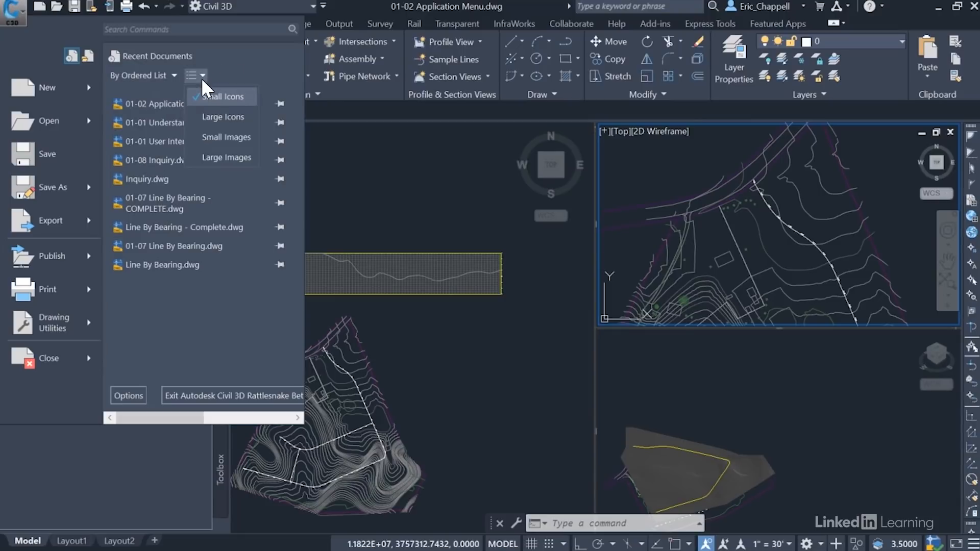
mouse_move(226, 157)
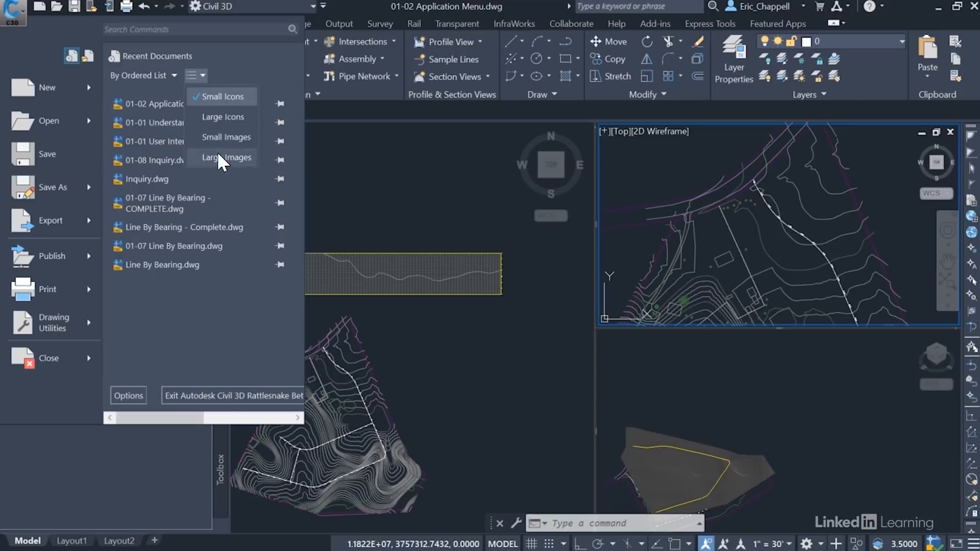
left_click(227, 157)
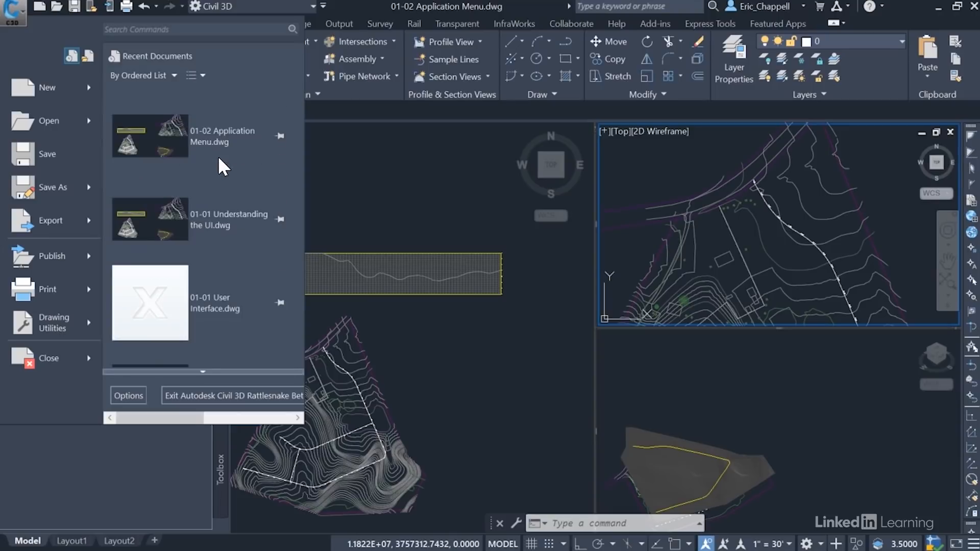
mouse_move(181, 154)
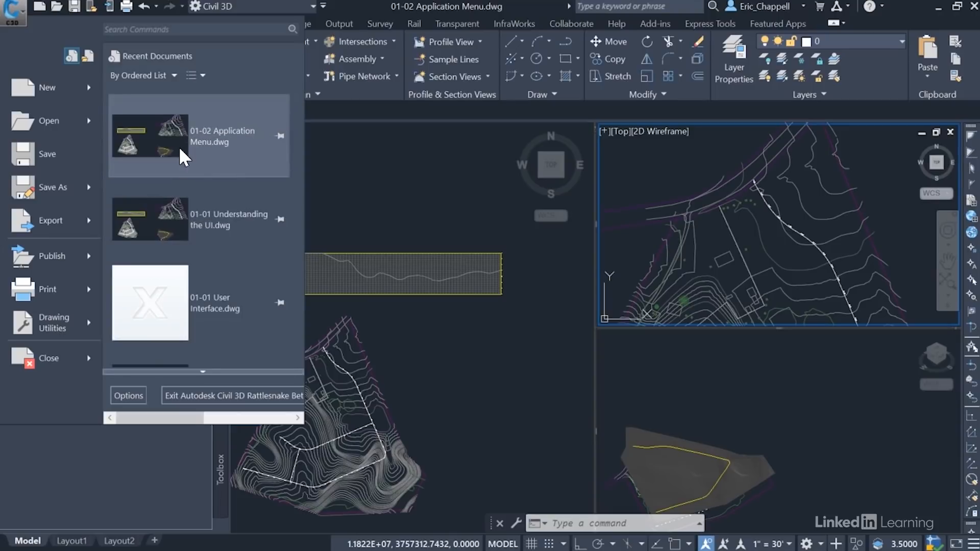
left_click(208, 74)
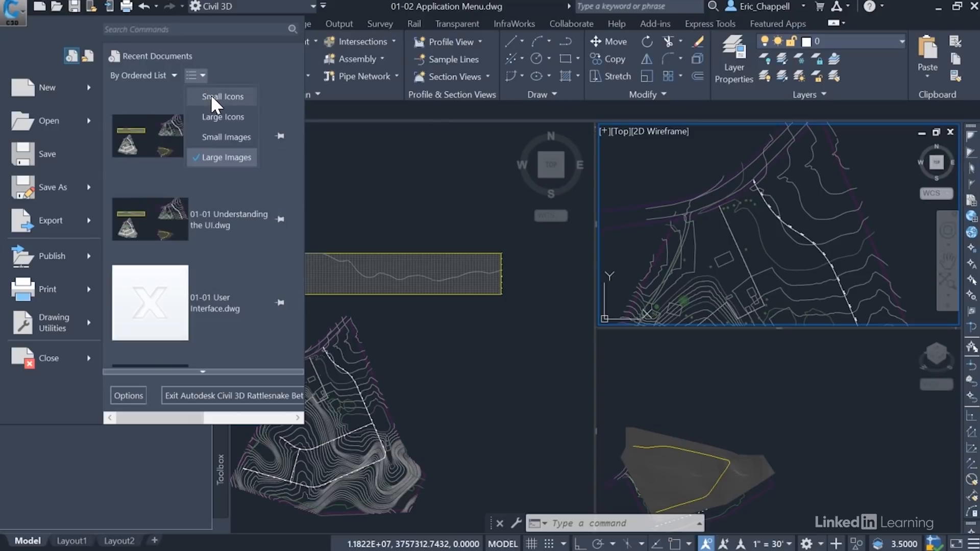
left_click(220, 96)
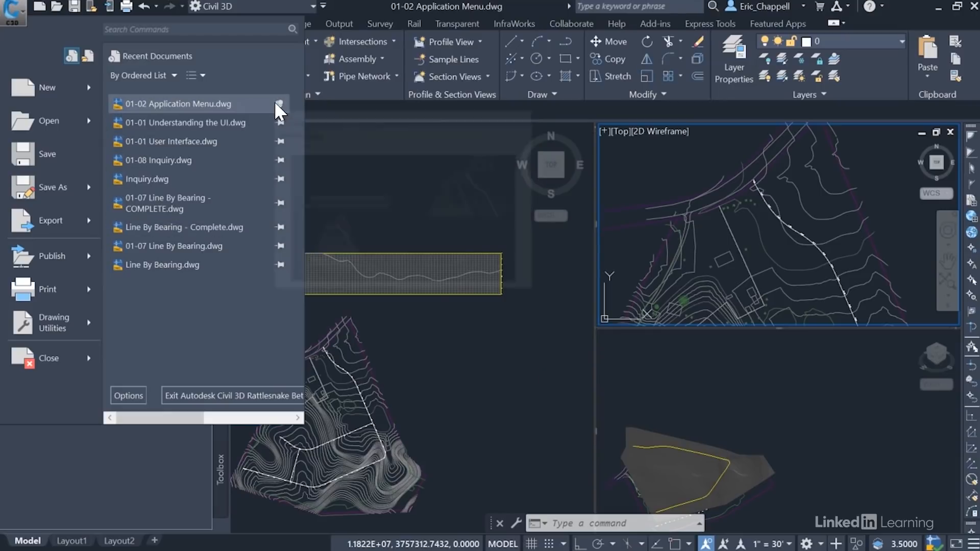
mouse_move(285, 82)
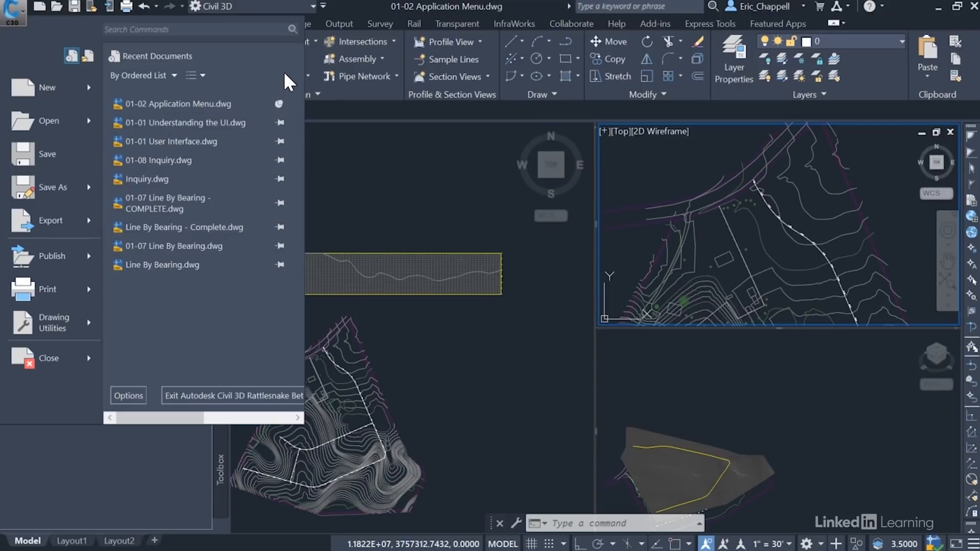
mouse_move(280, 104)
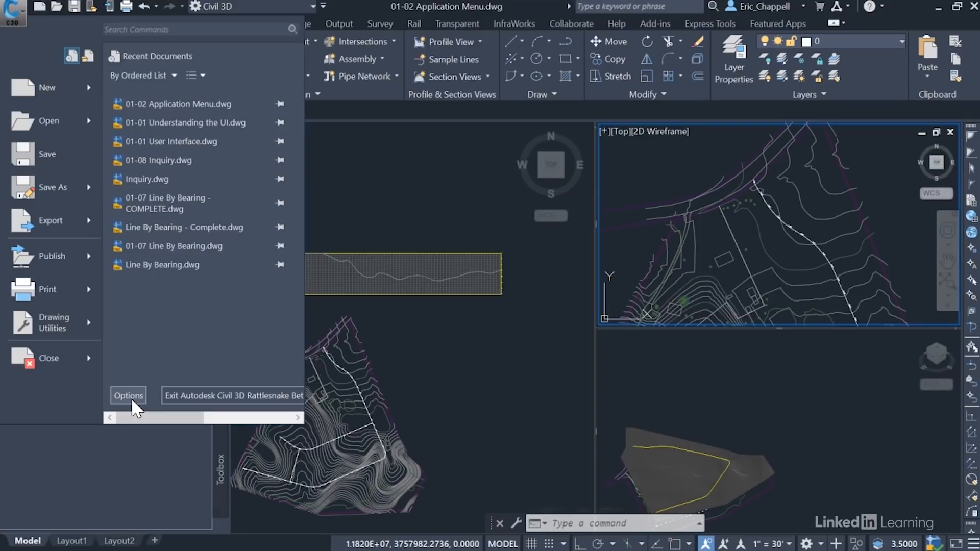
mouse_move(182, 404)
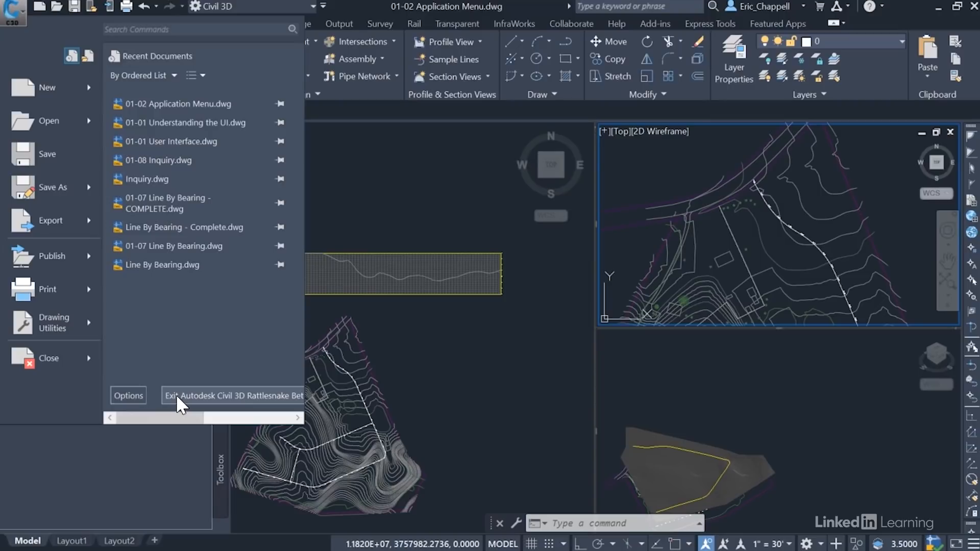
mouse_move(15, 21)
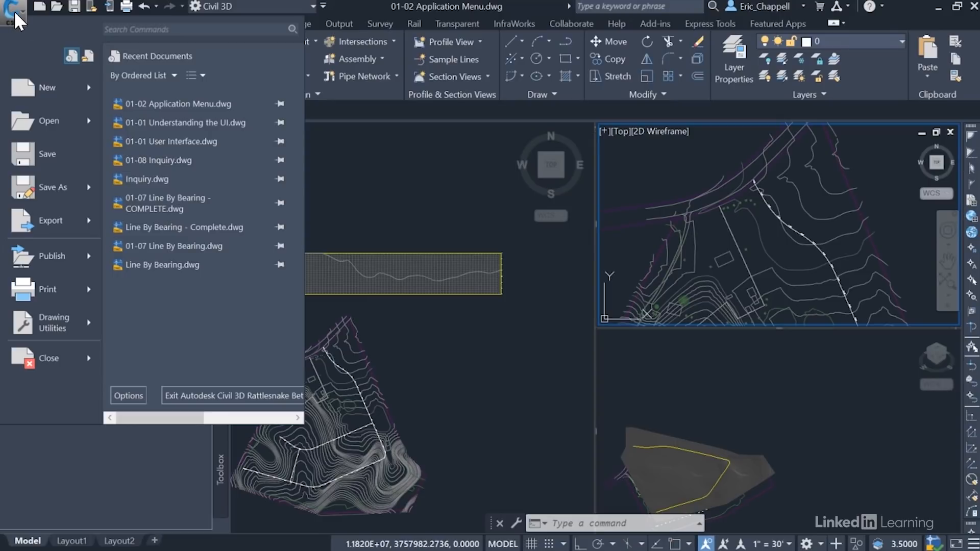
Step: Close the Application Menu to return to the 01-02 drawing
left_click(388, 162)
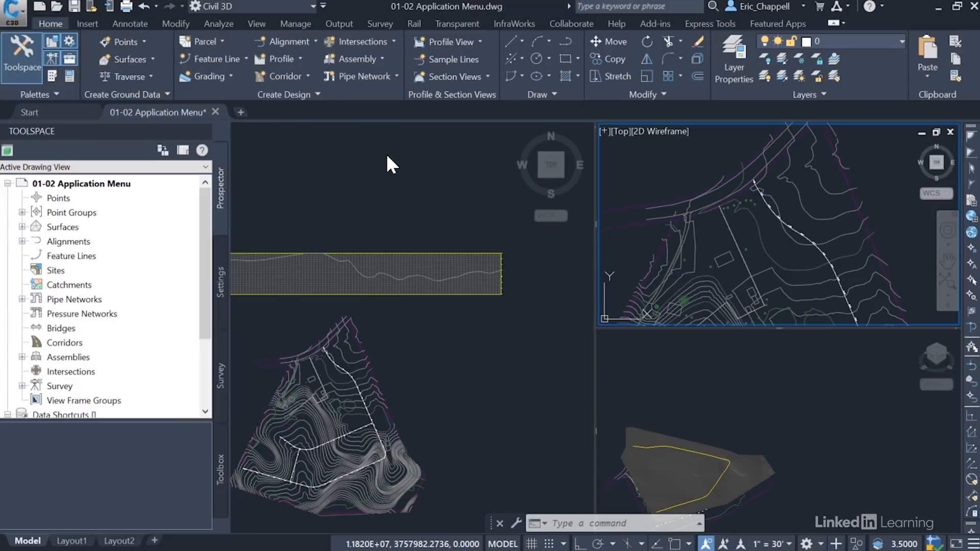